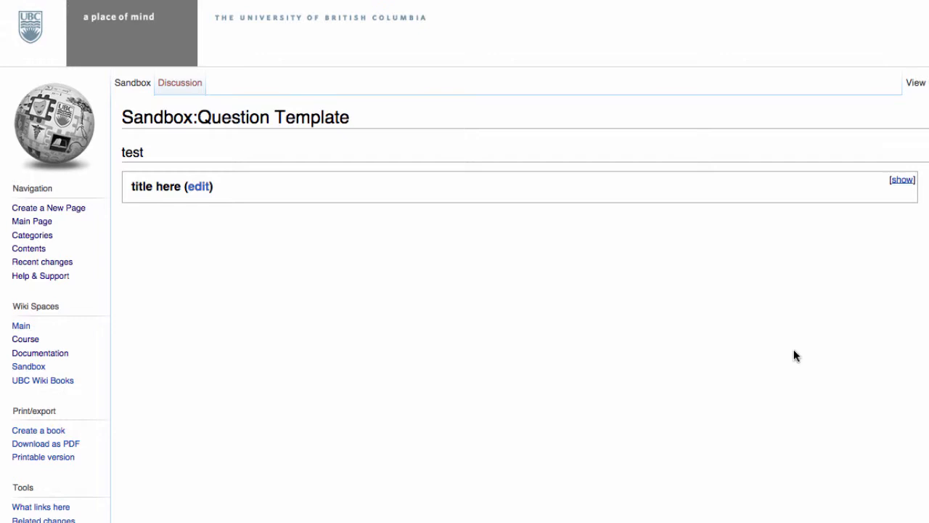
mouse_move(904, 223)
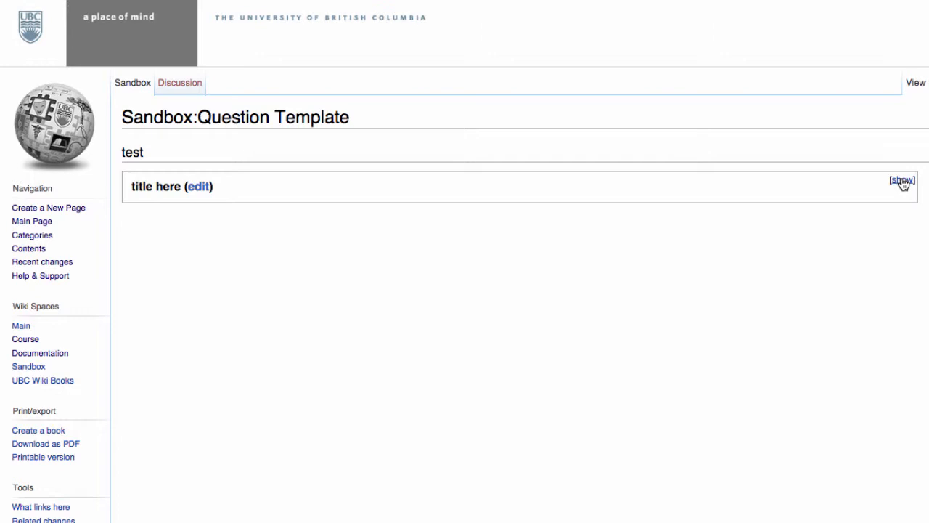
Expand, collapse, then re-expand the 'title here' question box to show its content.
left_click(901, 180)
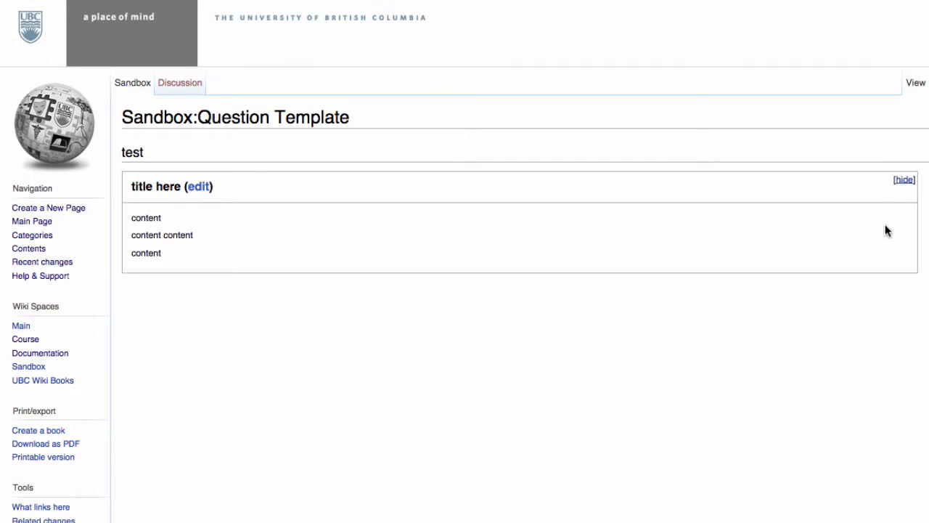
left_click(903, 179)
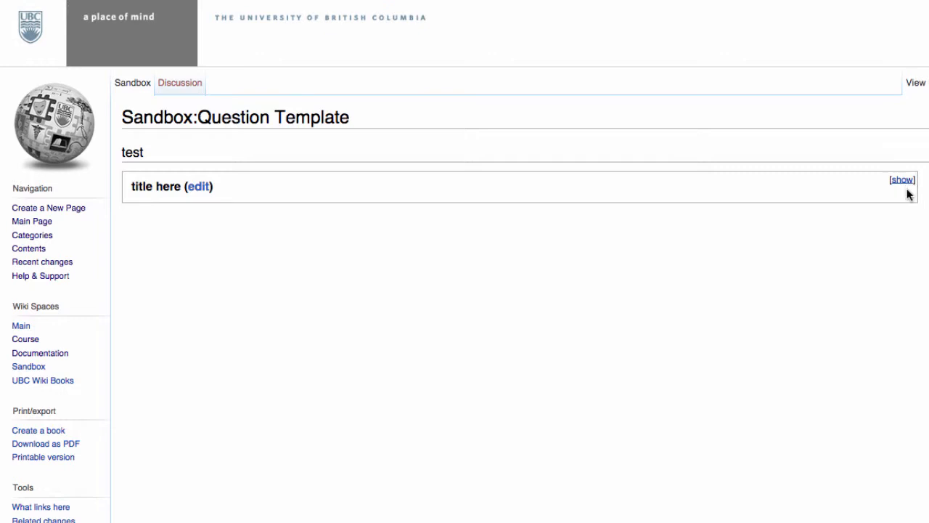
left_click(902, 179)
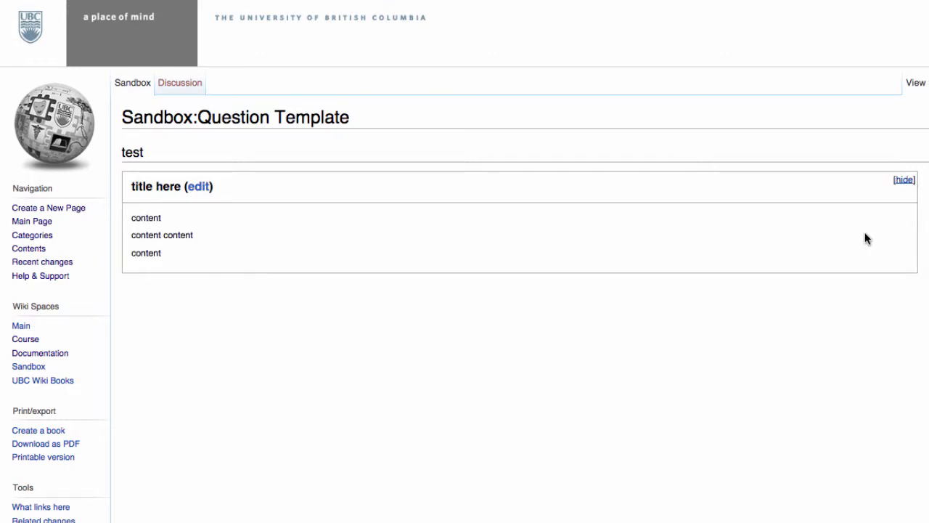
mouse_move(811, 254)
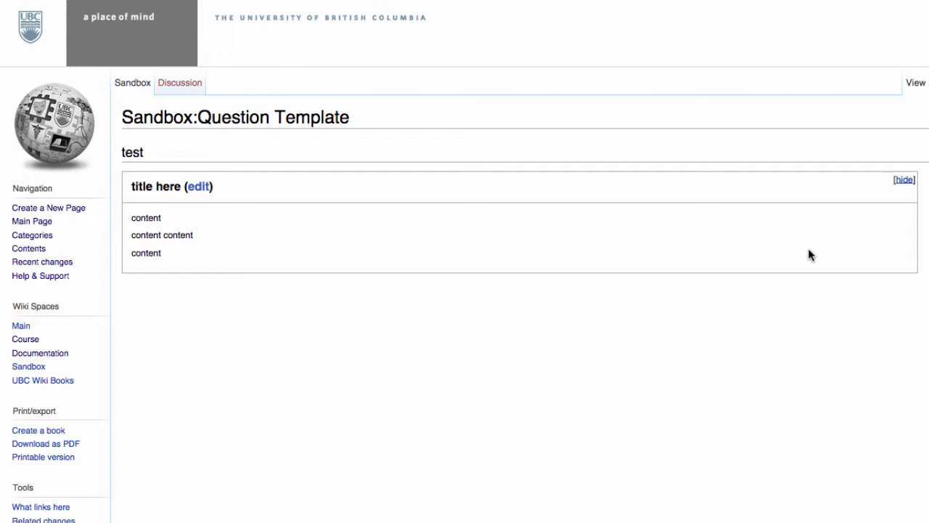
Add 'hi everyone, this screencast......' to the box1 subpage, save, and visit the template documentation.
left_click(197, 186)
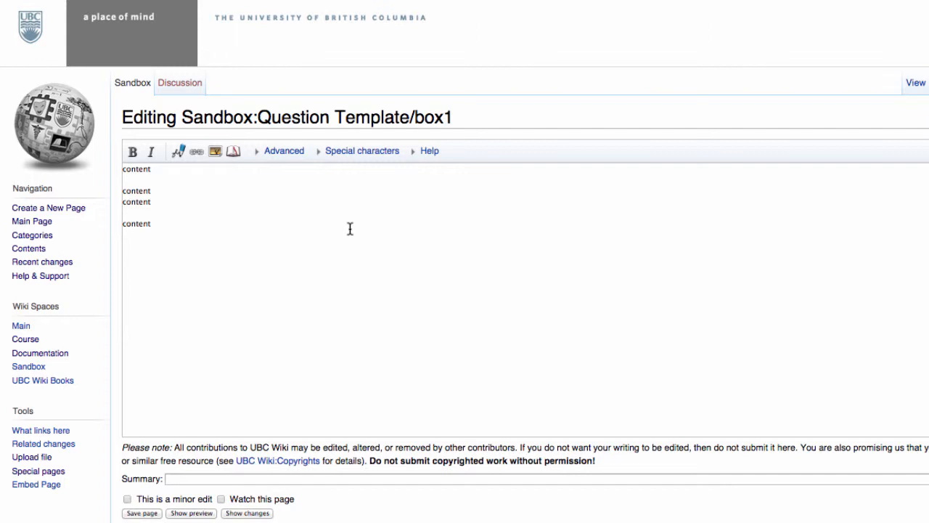
left_click(123, 234)
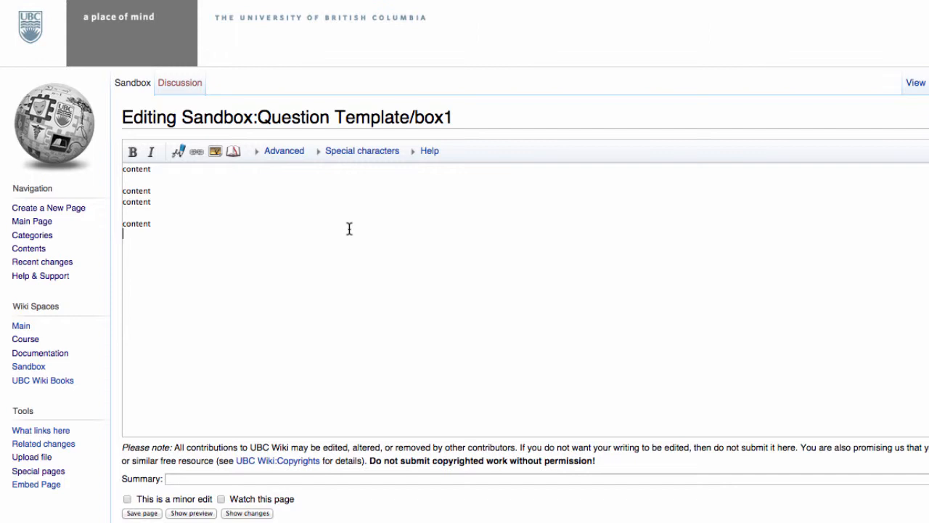
type("hi everyone, this screencast......")
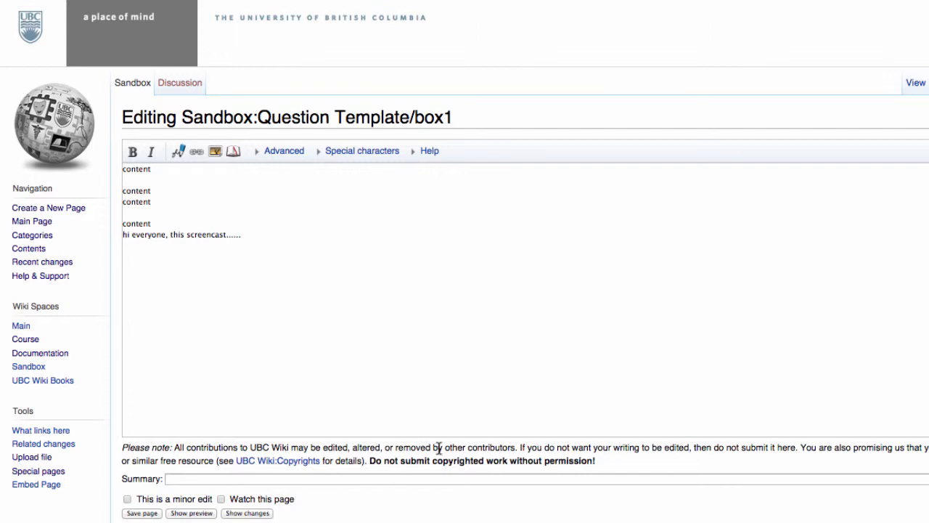
left_click(142, 513)
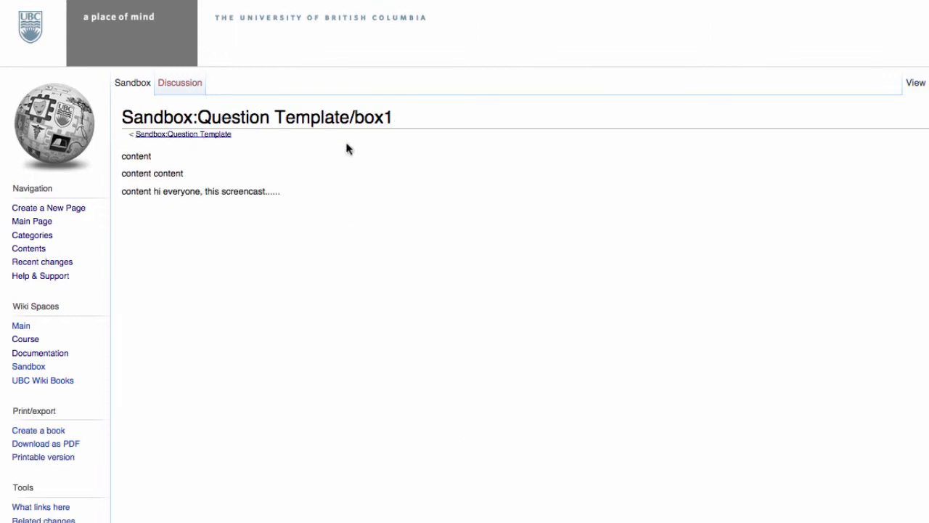
left_click(182, 134)
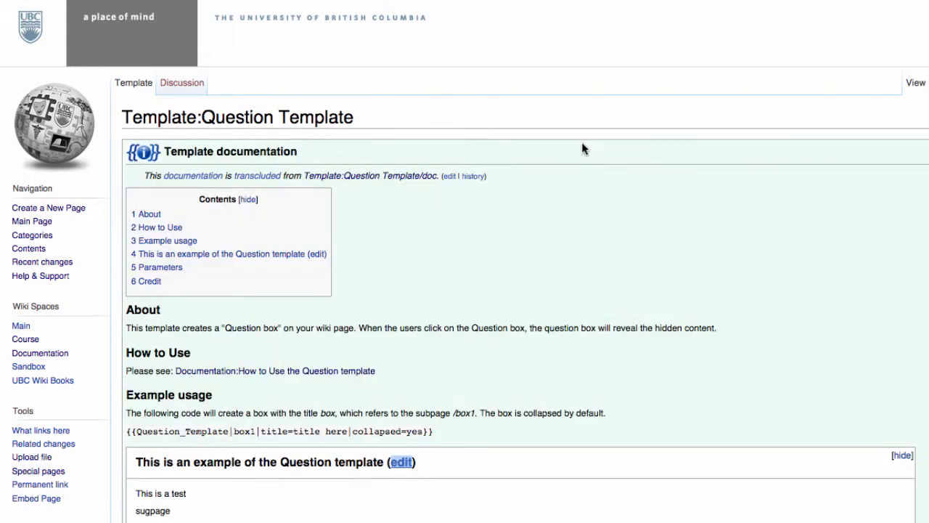
Select and copy the Example usage template code on Template:Question Template.
scroll("down", 3)
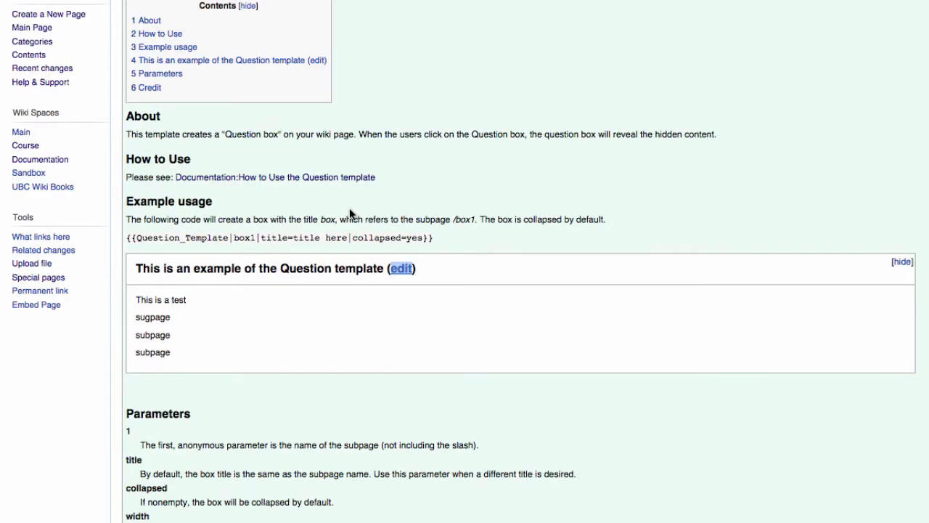
mouse_move(255, 215)
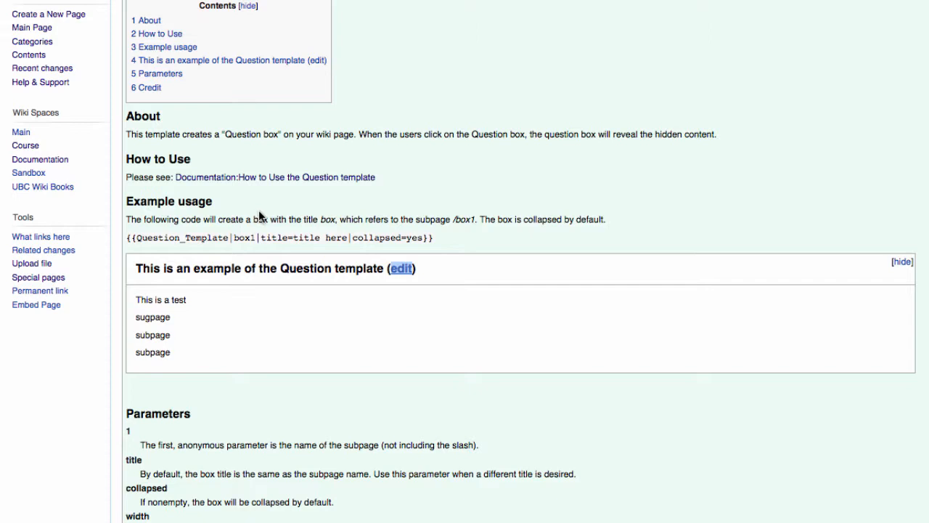
left_click_drag(140, 237, 433, 237)
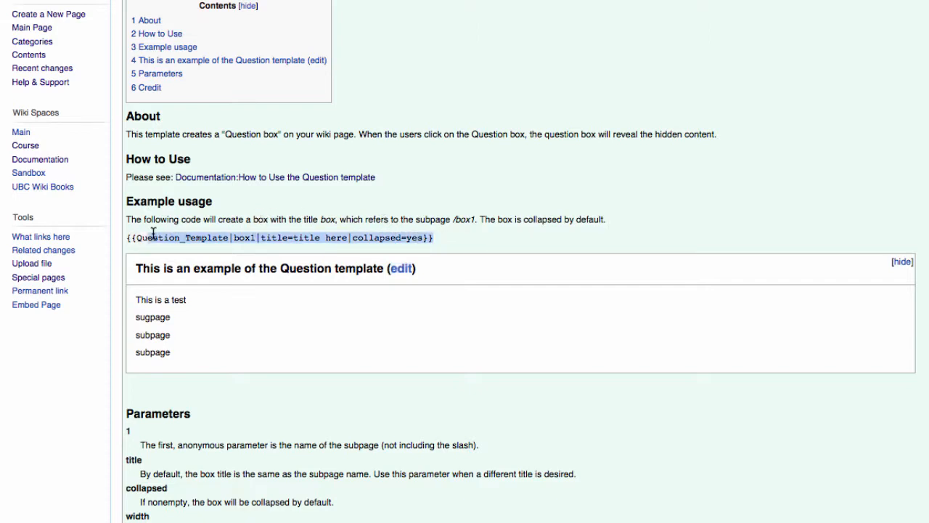
right_click(167, 237)
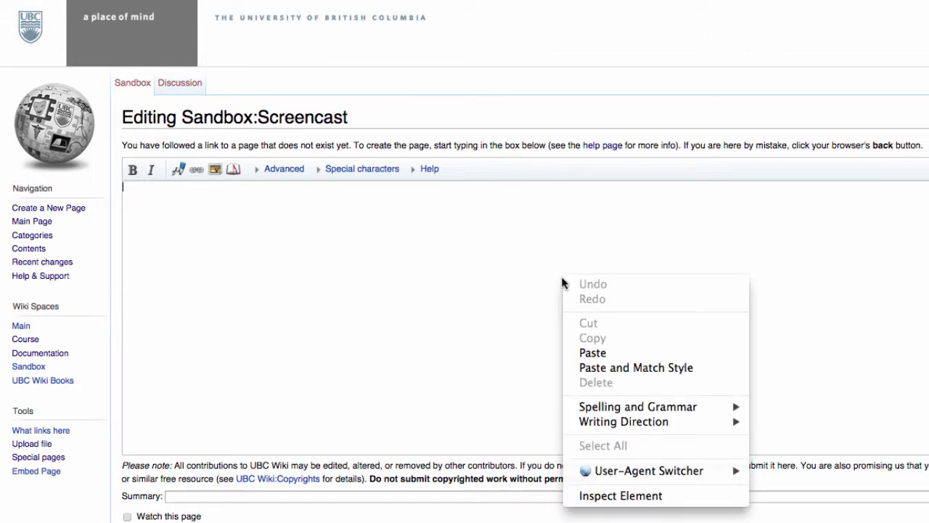
Paste the template code, changing subpage box1 to Plan and the title to 'Plan my Project'.
left_click(592, 352)
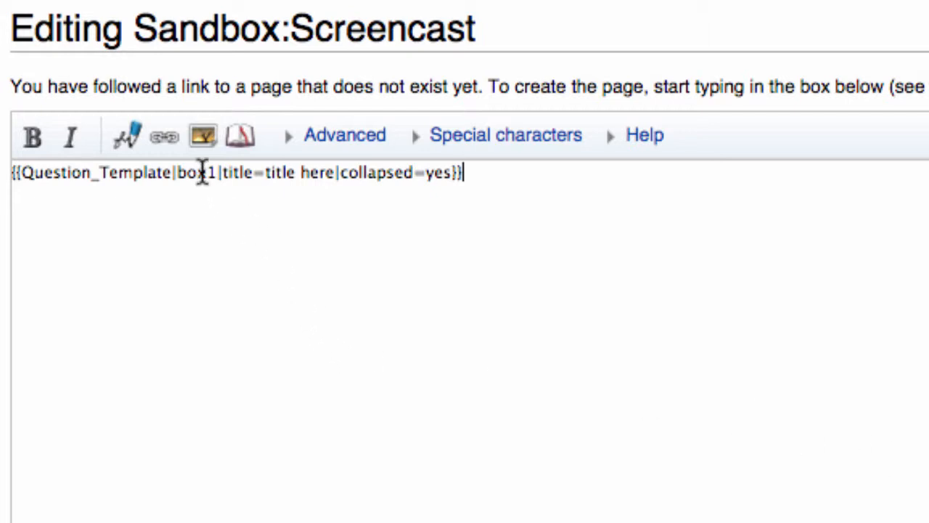
type("Plan")
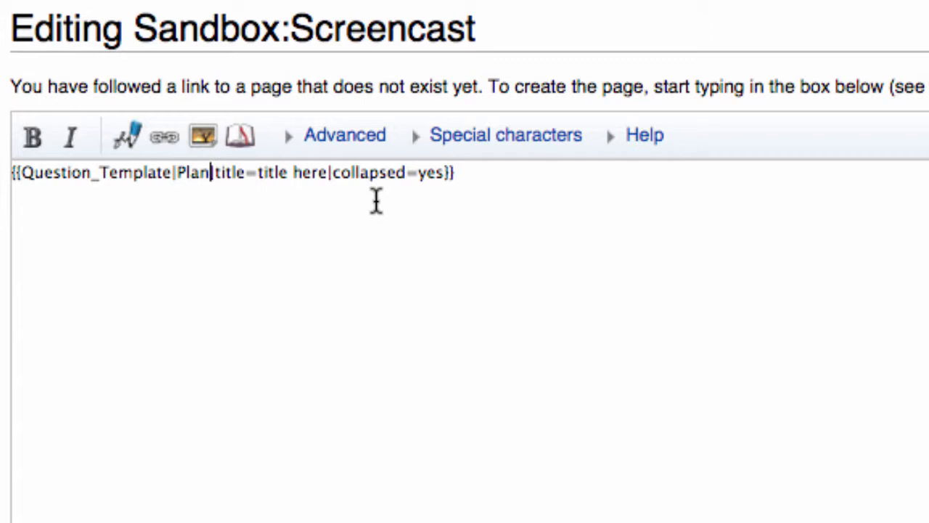
type("Plan my Project")
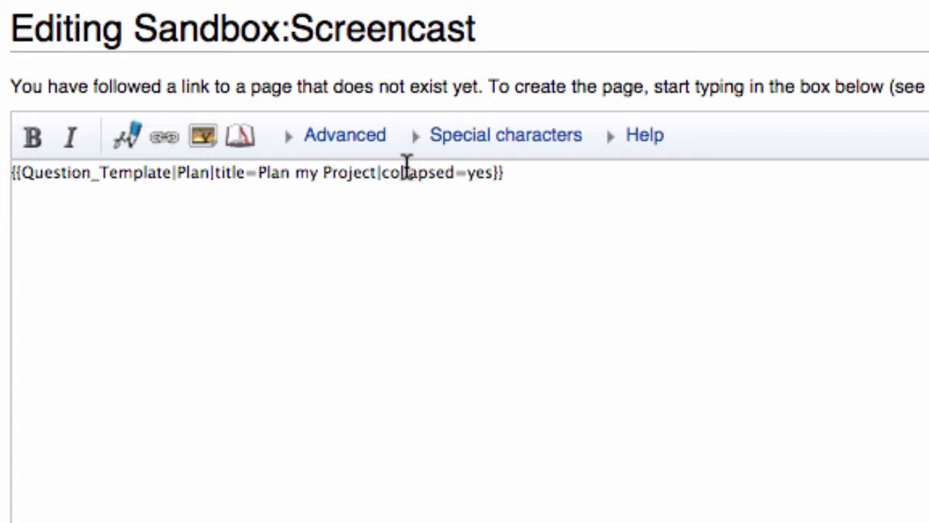
scroll("down", 3)
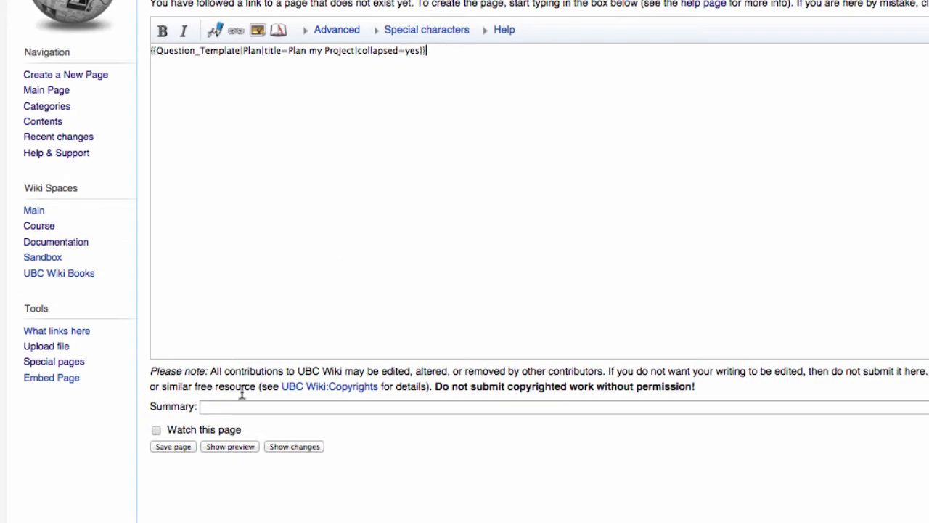
Save Sandbox:Screencast and start creating the Plan subpage from the box's edit link.
left_click(172, 446)
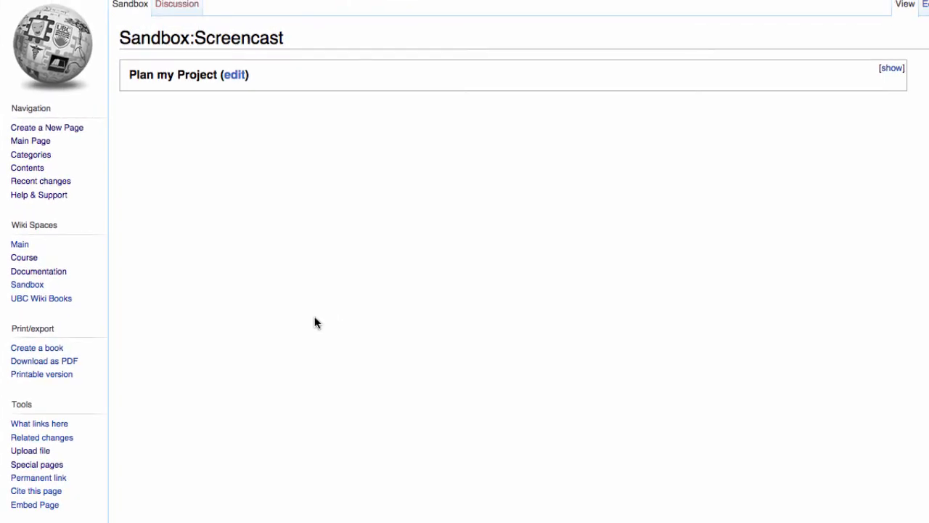
mouse_move(777, 122)
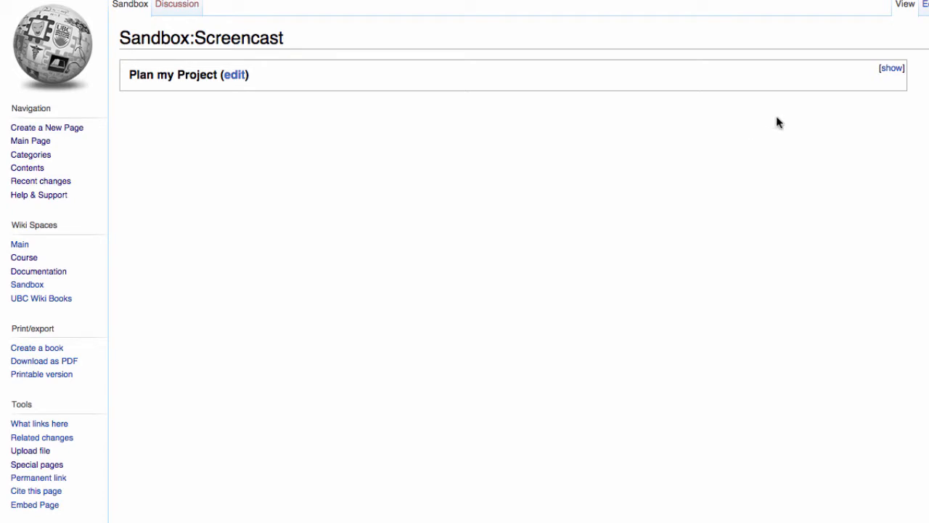
left_click(891, 68)
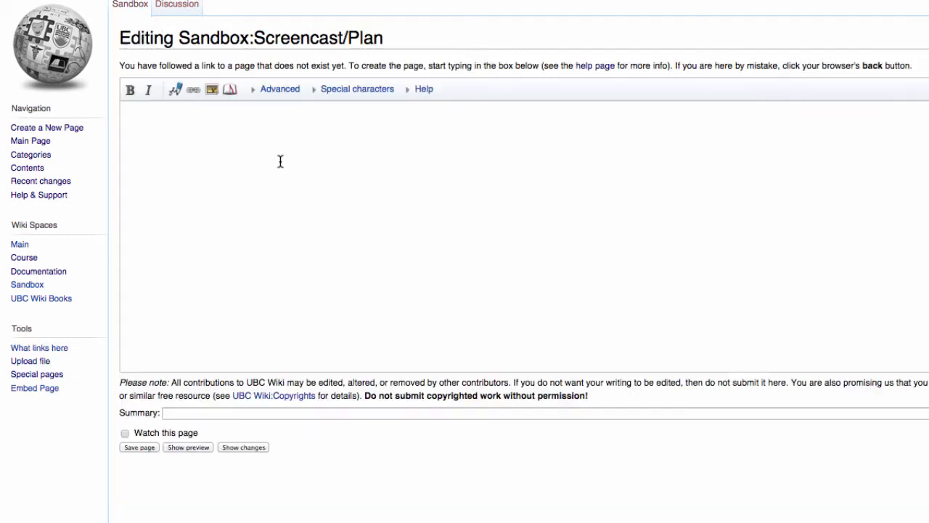
Write and save the Sandbox:Screencast/Plan content, then return to Sandbox:Screencast.
left_click(290, 107)
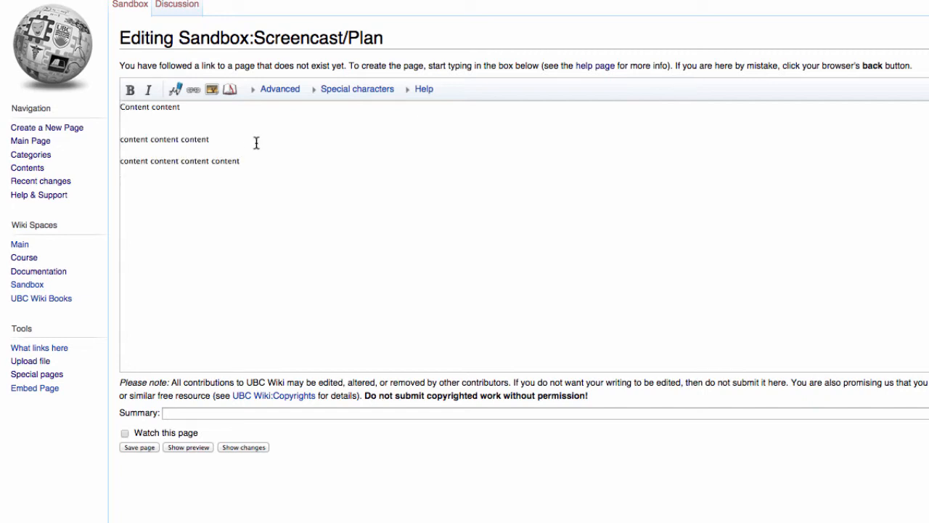
left_click(138, 446)
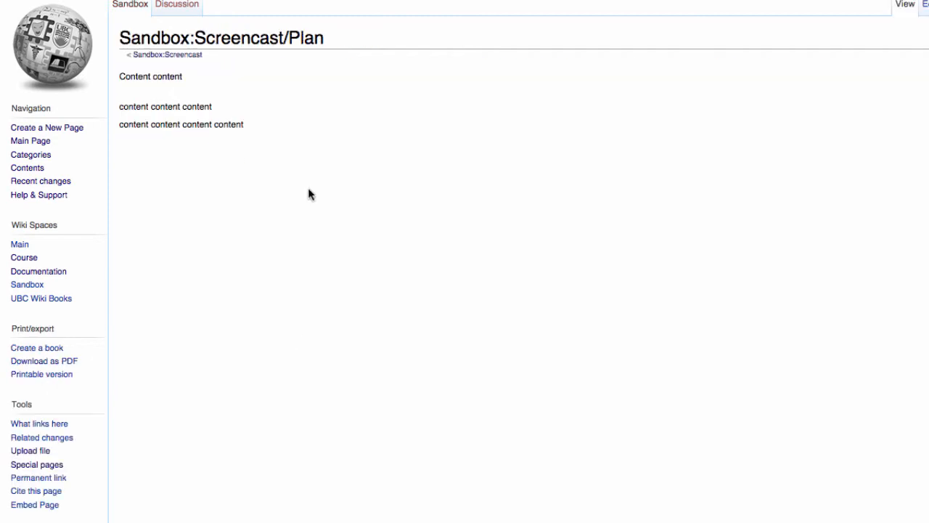
mouse_move(167, 54)
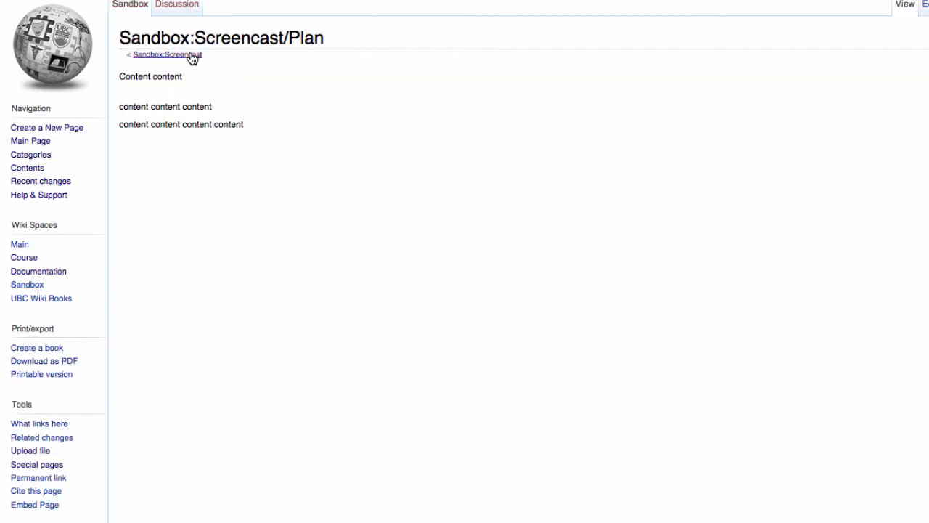
left_click(169, 54)
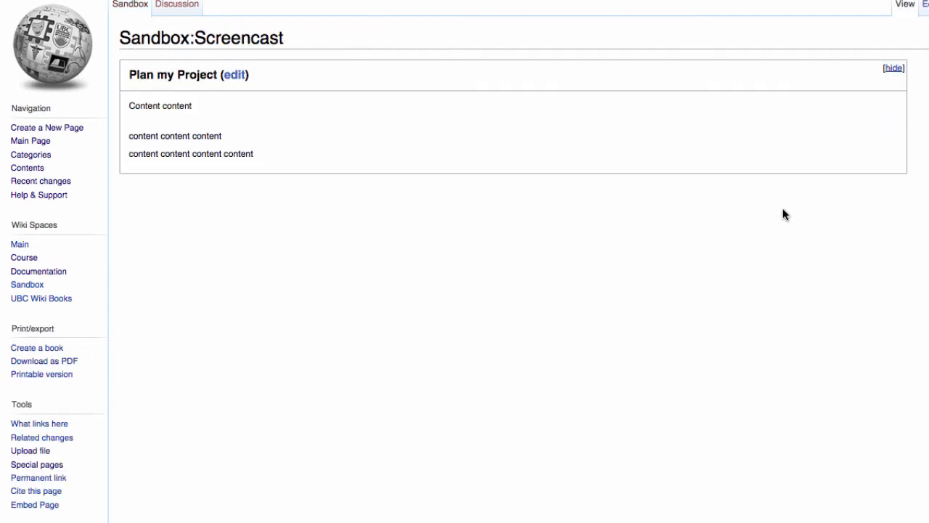